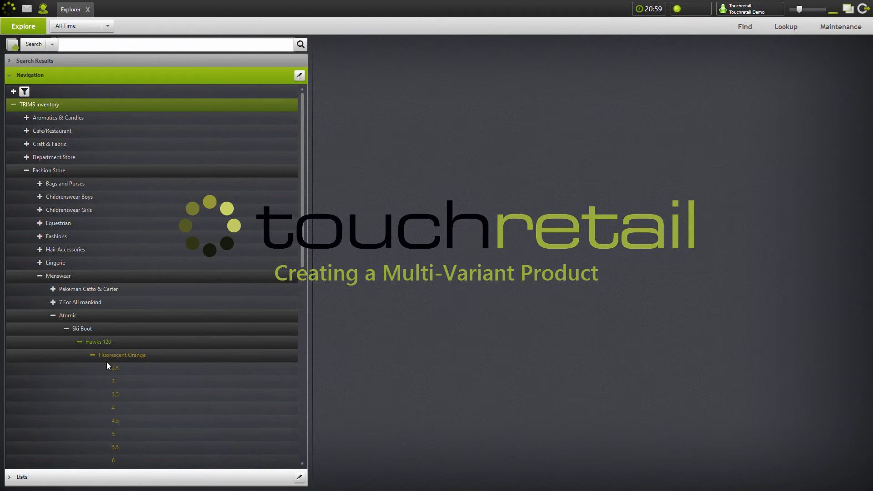
Set Retail Type Fashion Store, Category Fashions, Brand American Vintage, Sub Category Coats, description Black Parka Coat
scroll("down", 3)
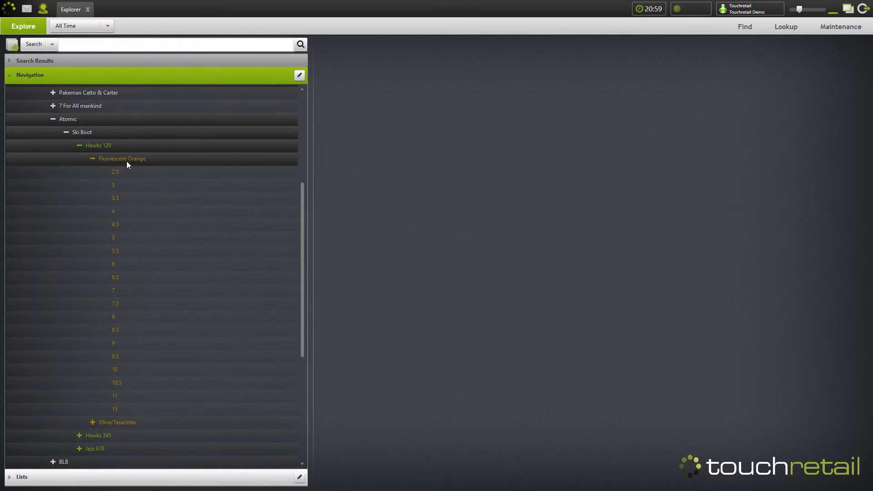
mouse_move(121, 158)
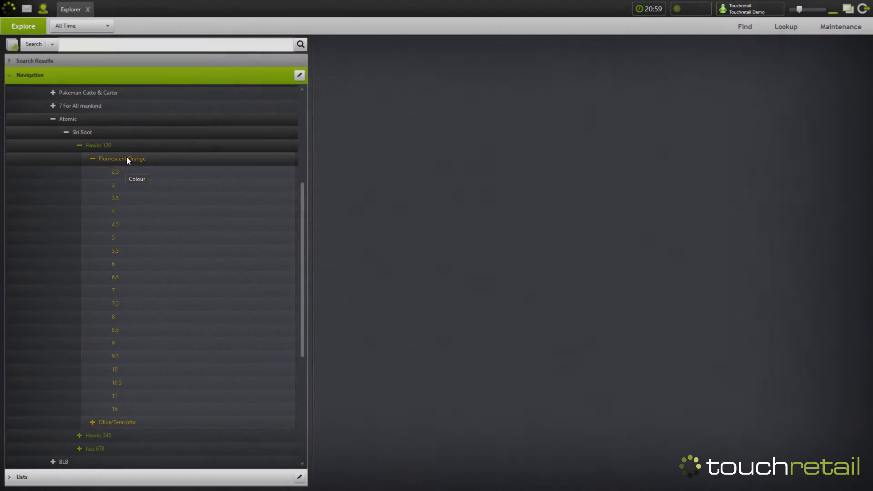
scroll("up", 3)
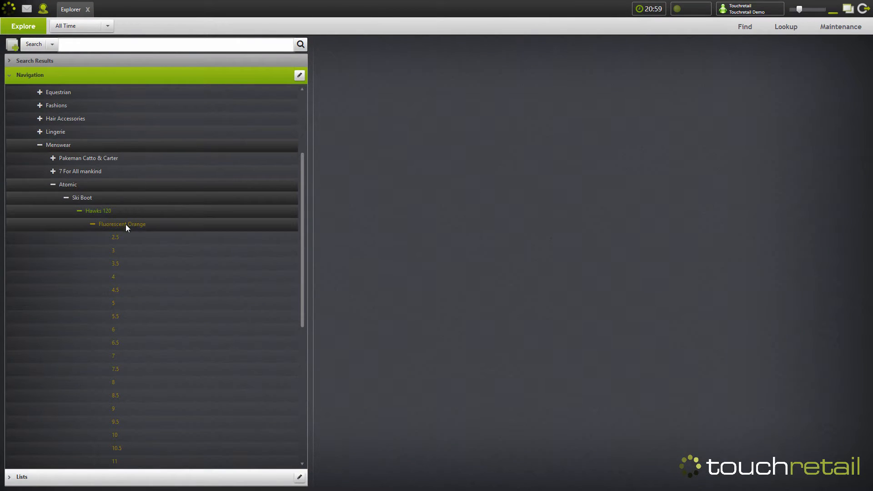
mouse_move(87, 206)
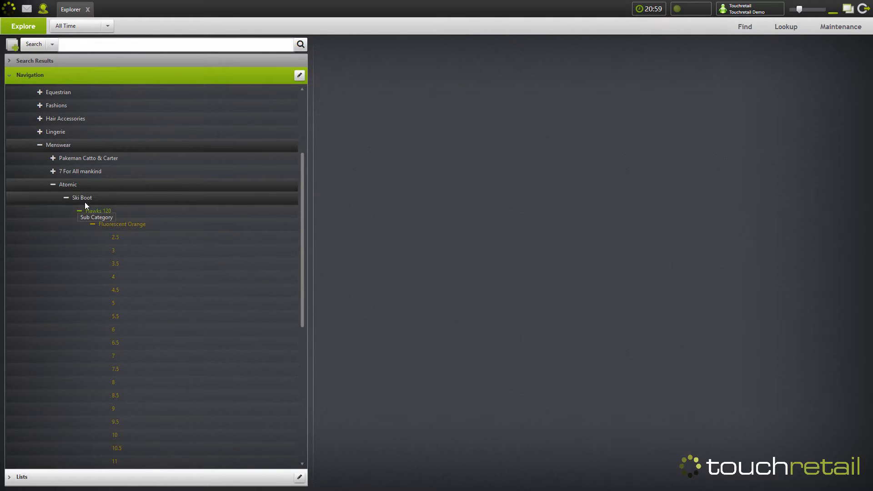
mouse_move(68, 143)
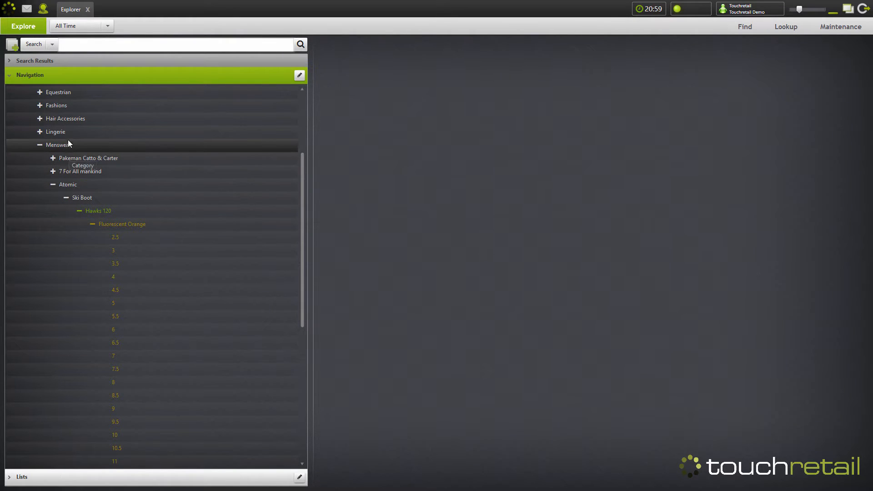
scroll("up", 3)
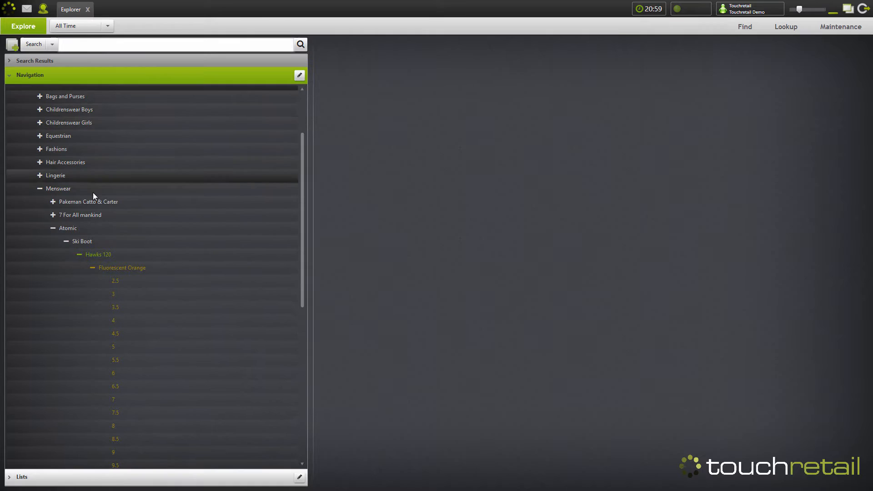
mouse_move(101, 238)
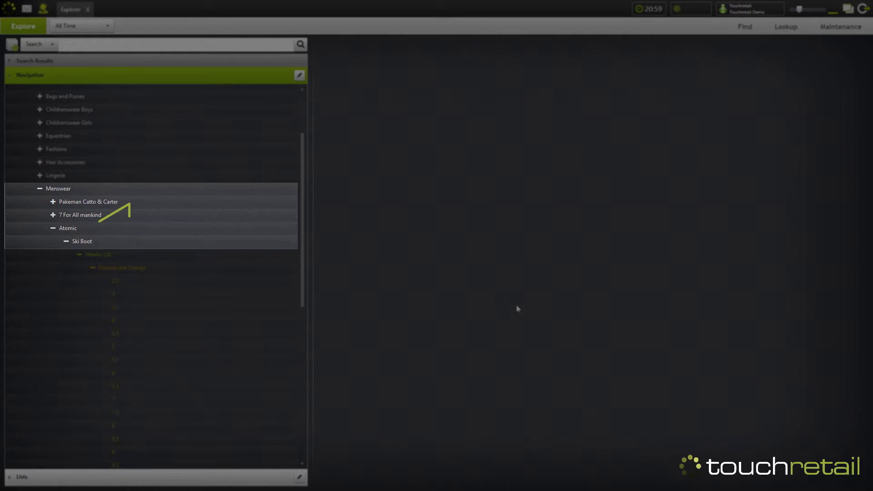
scroll("up", 3)
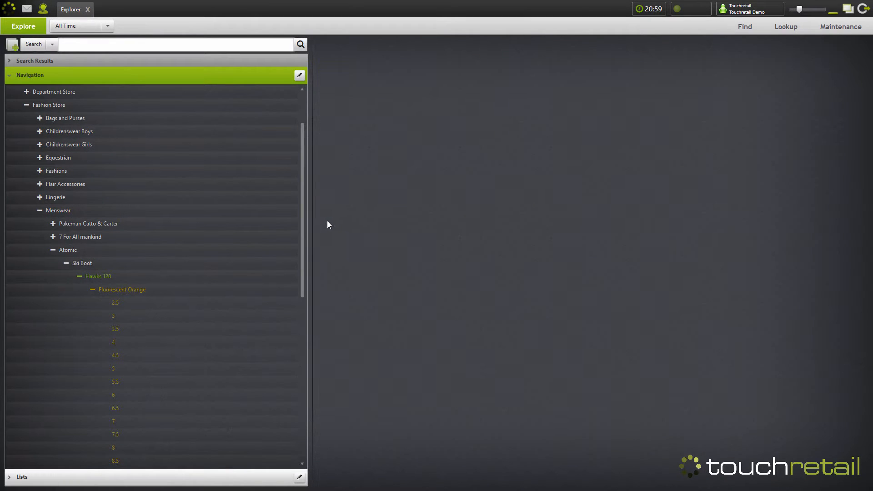
mouse_move(321, 220)
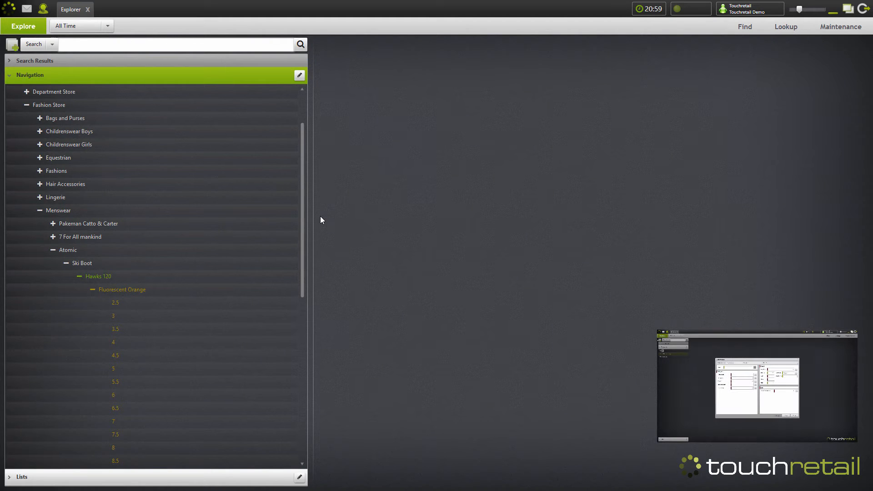
mouse_move(45, 81)
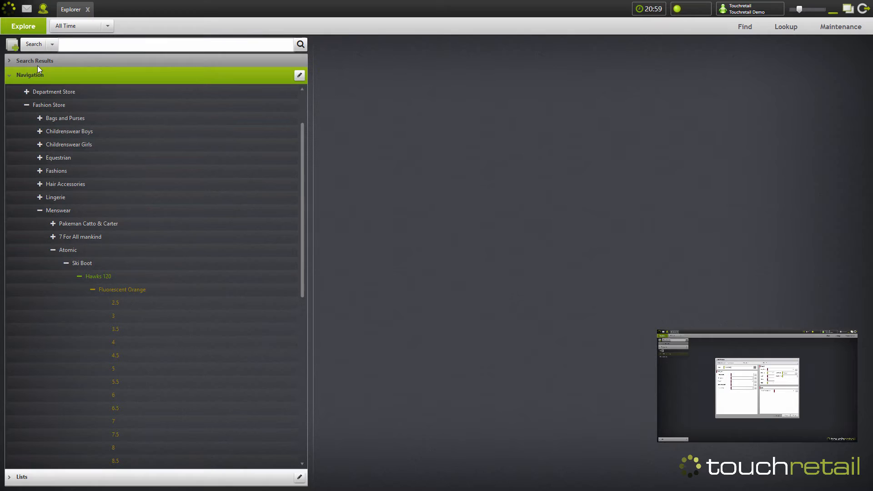
mouse_move(17, 56)
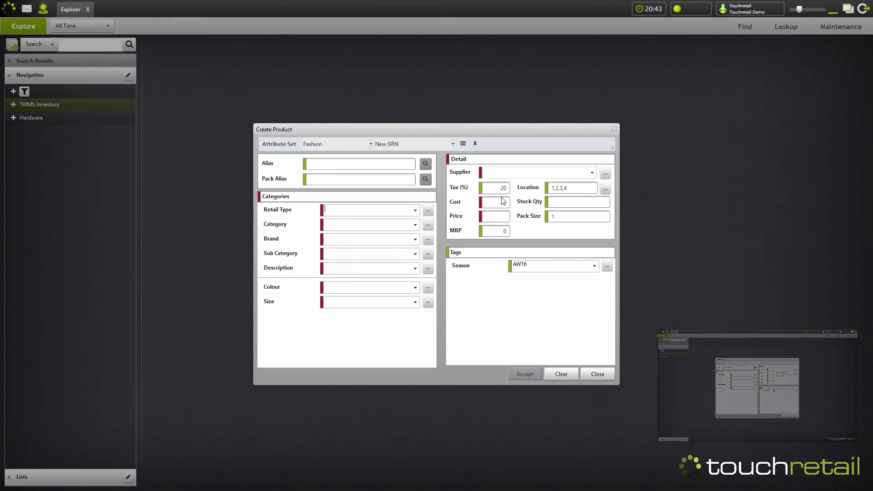
mouse_move(481, 179)
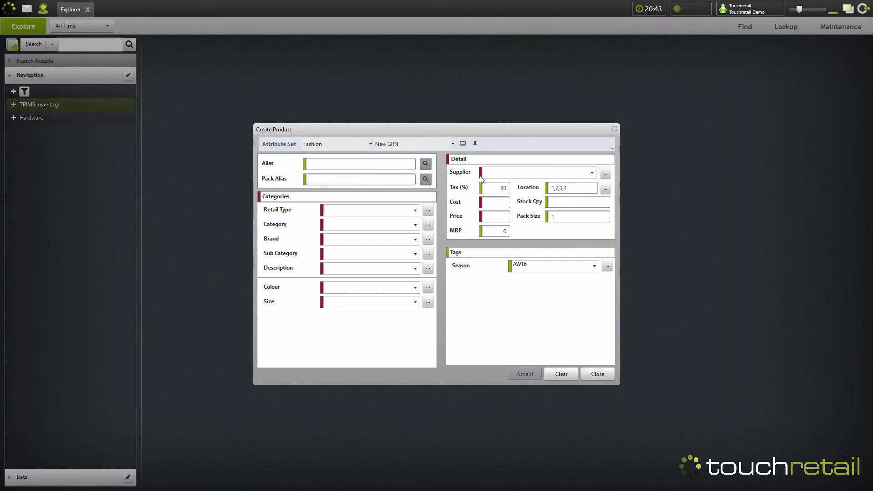
mouse_move(273, 228)
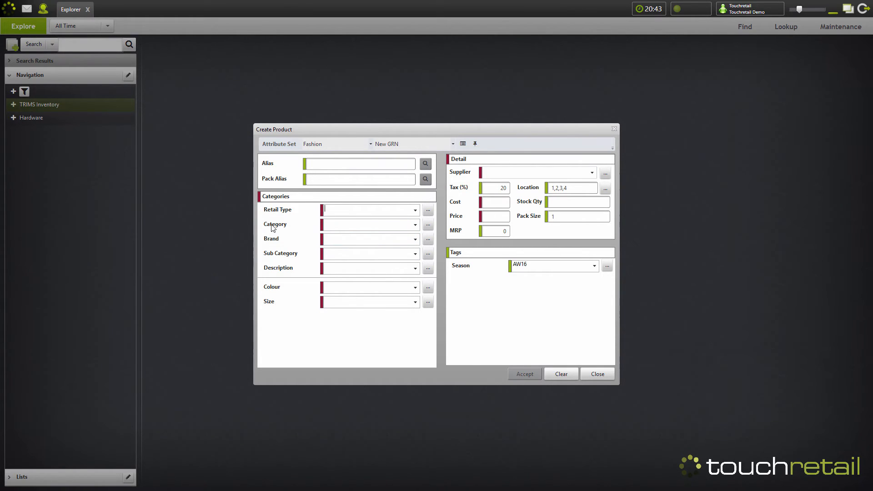
left_click(429, 211)
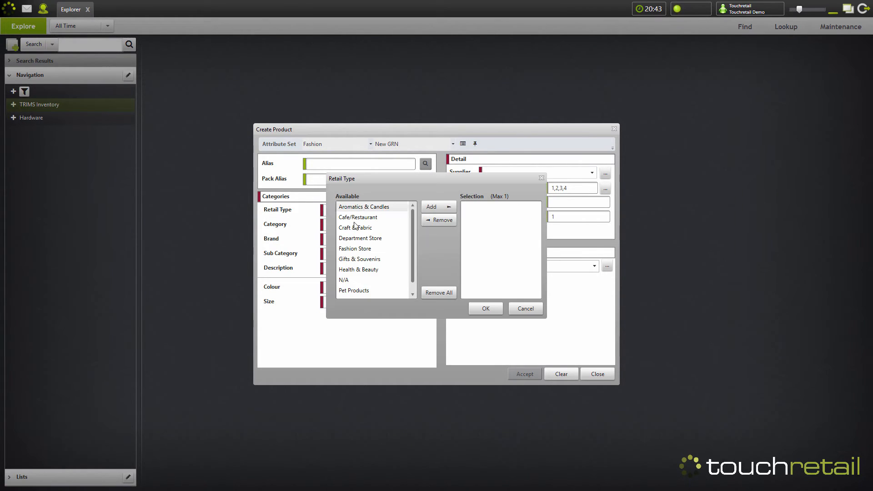
left_click(281, 253)
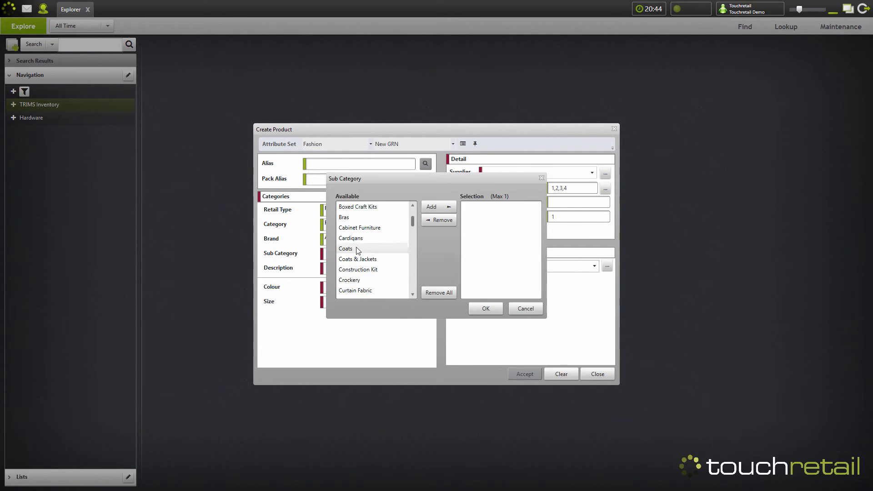
left_click(484, 309)
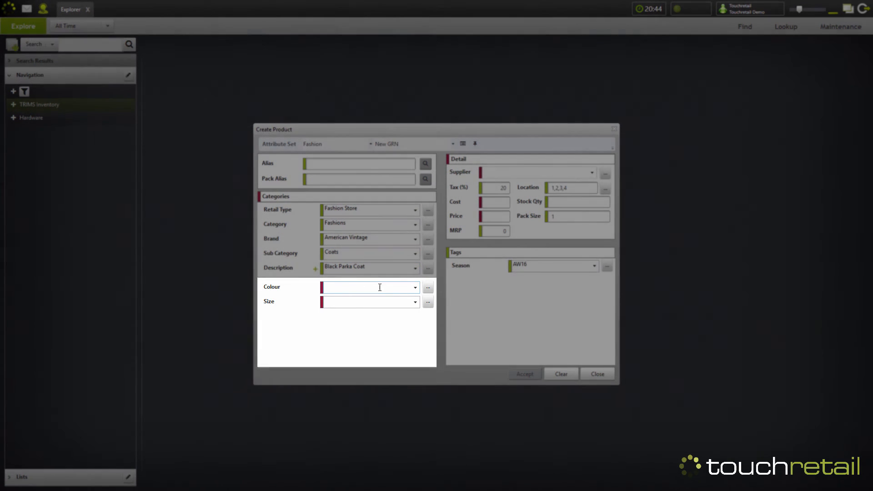
Add brown and Camel as the parka's colours
left_click(428, 287)
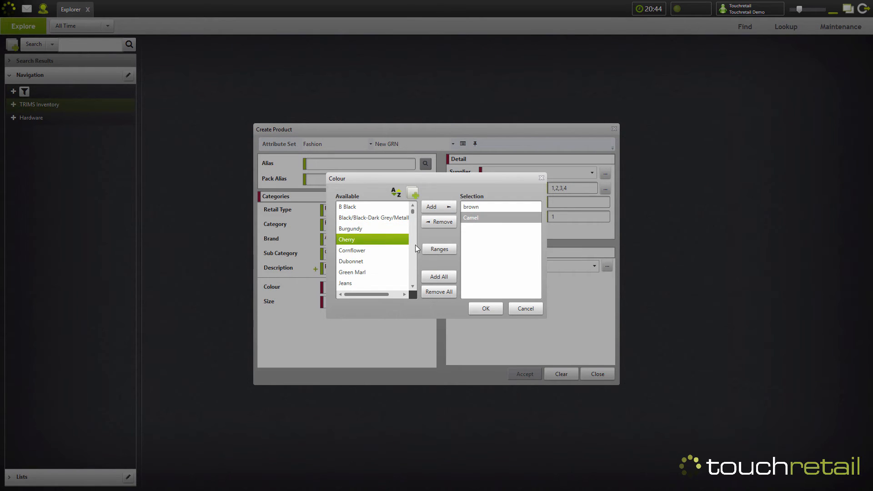
left_click(438, 221)
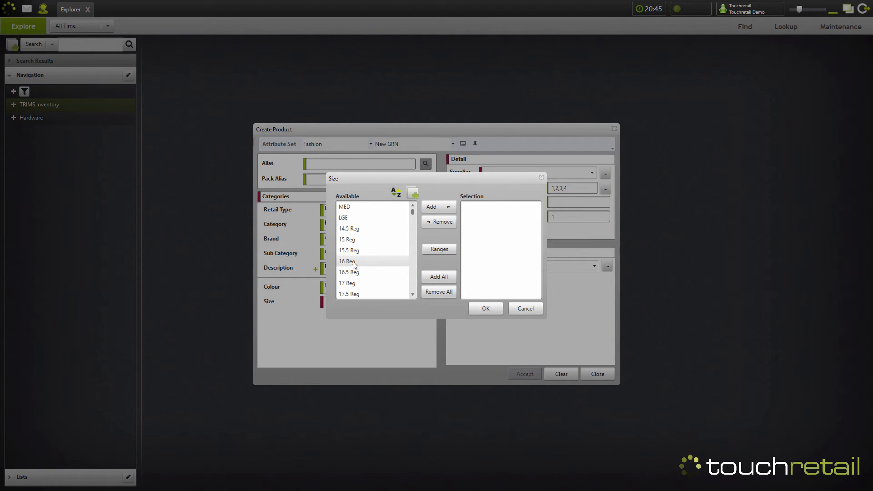
mouse_move(439, 254)
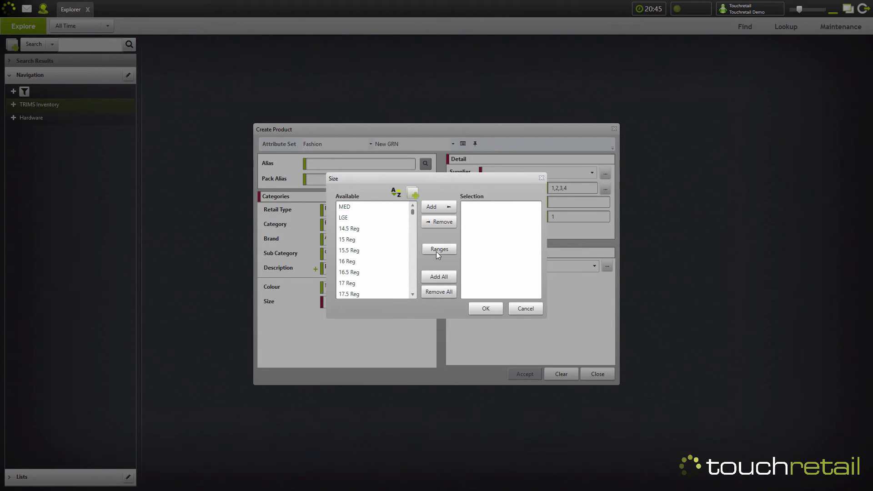
Pick the XS–XL size range for the parka in the Range Picker
left_click(439, 248)
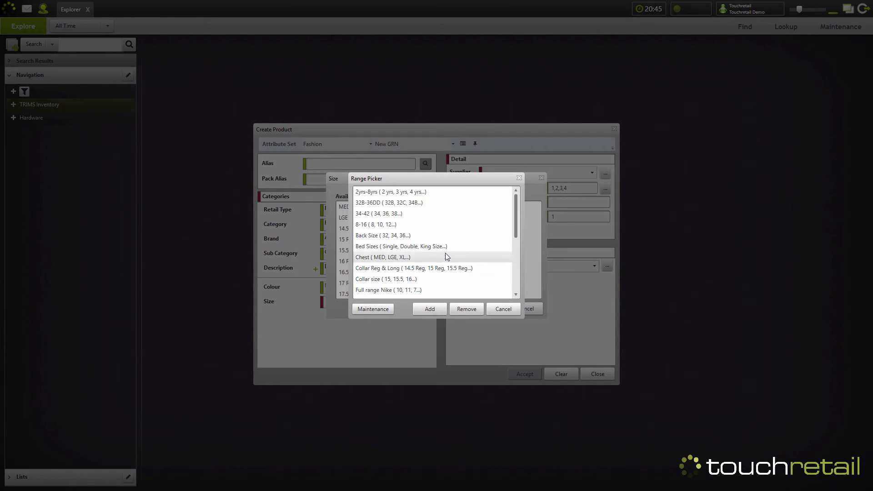
left_click(502, 309)
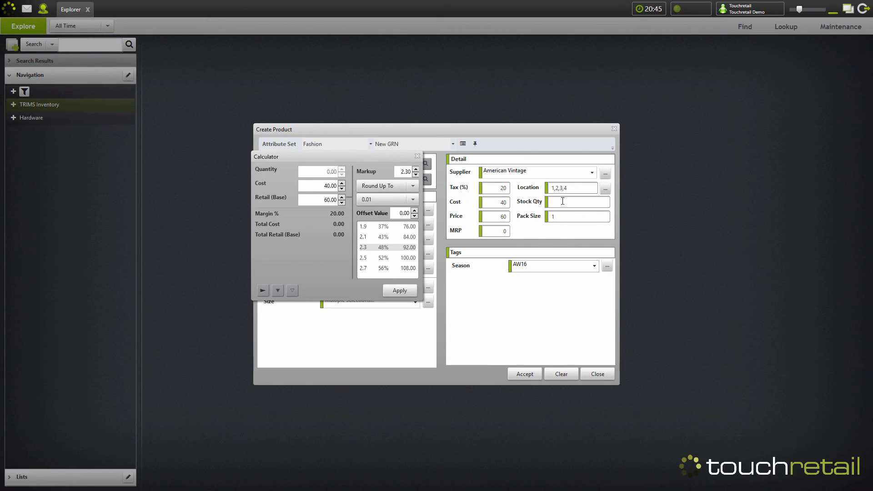
Apply supplier American Vintage, cost 40, retail 60, and accept the parka into its stock matrix
left_click(417, 156)
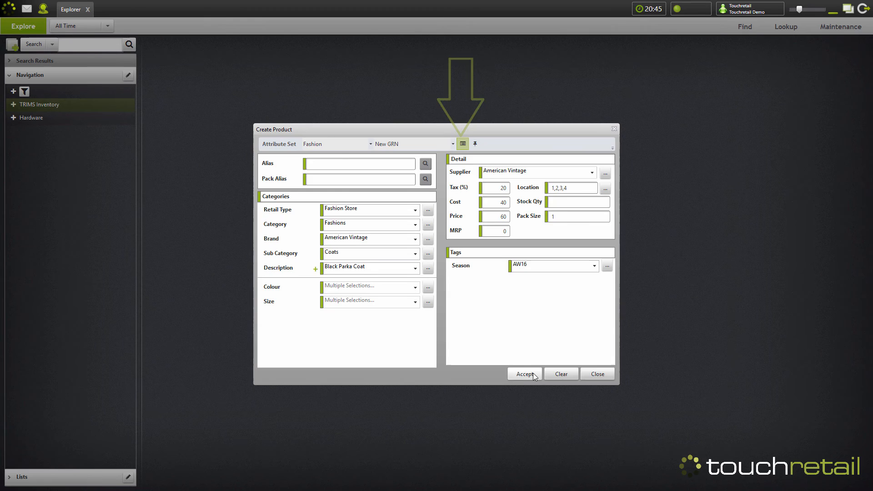
left_click(523, 374)
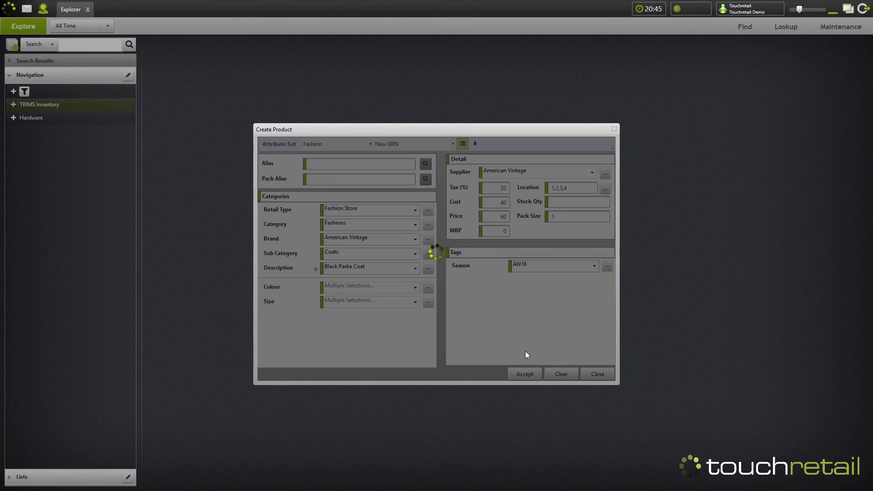
left_click(524, 373)
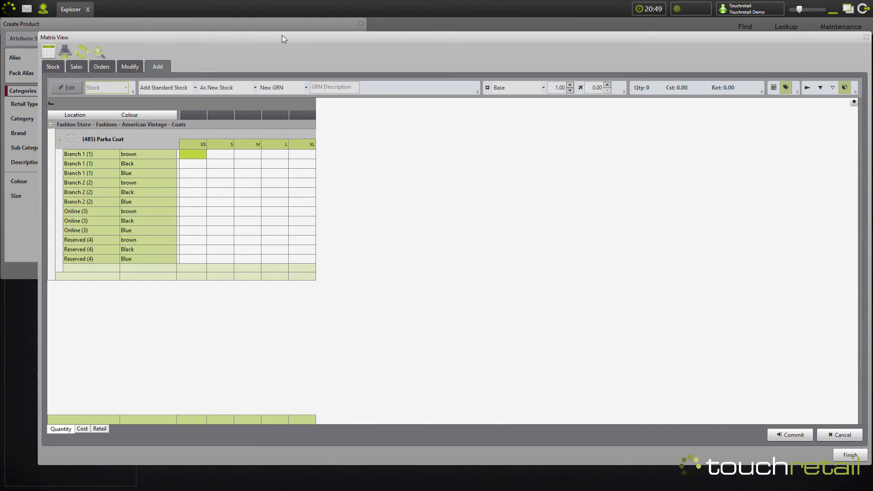